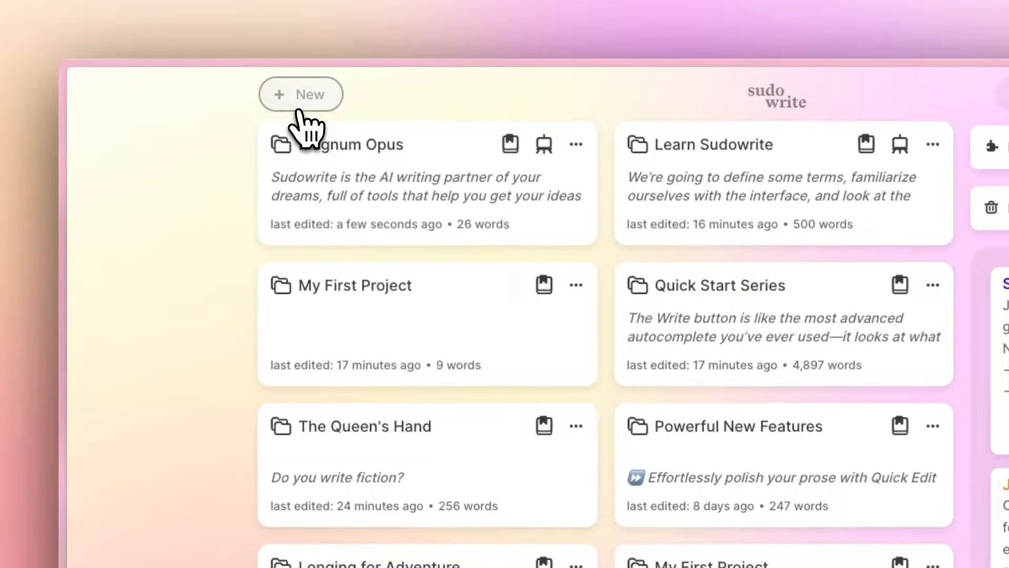
# Start a new project and open the Magnum Opus project's empty Chapter 1 document.
pyautogui.click(336, 144)
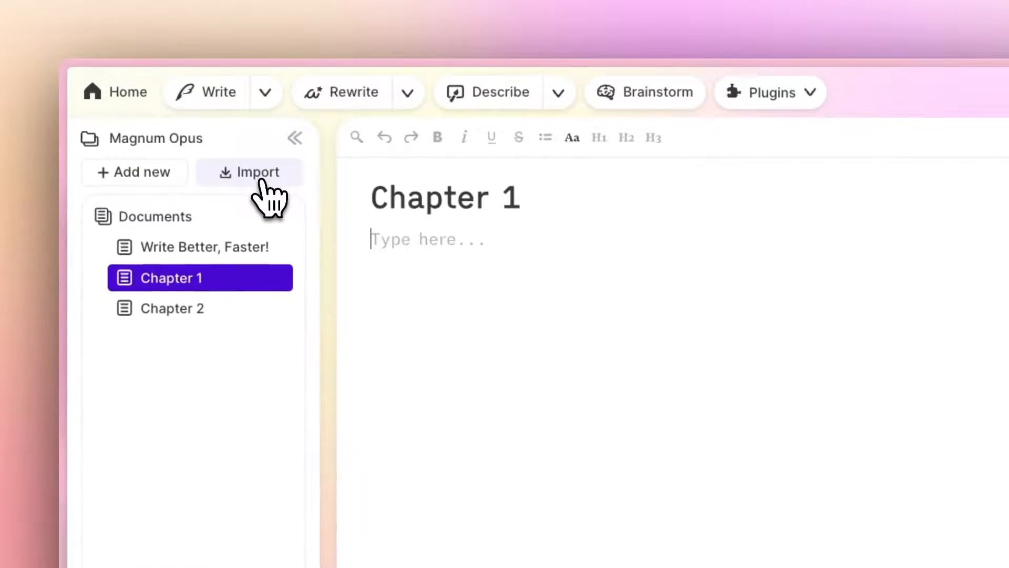
pyautogui.click(258, 172)
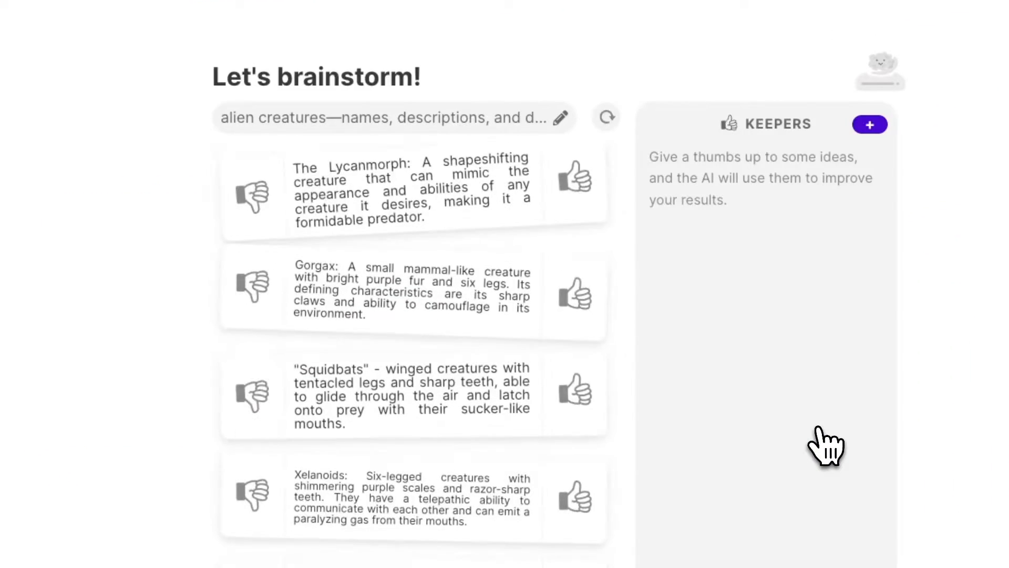
# Add the Lycanmorph and Squidbats creature ideas to Keepers.
pyautogui.click(574, 188)
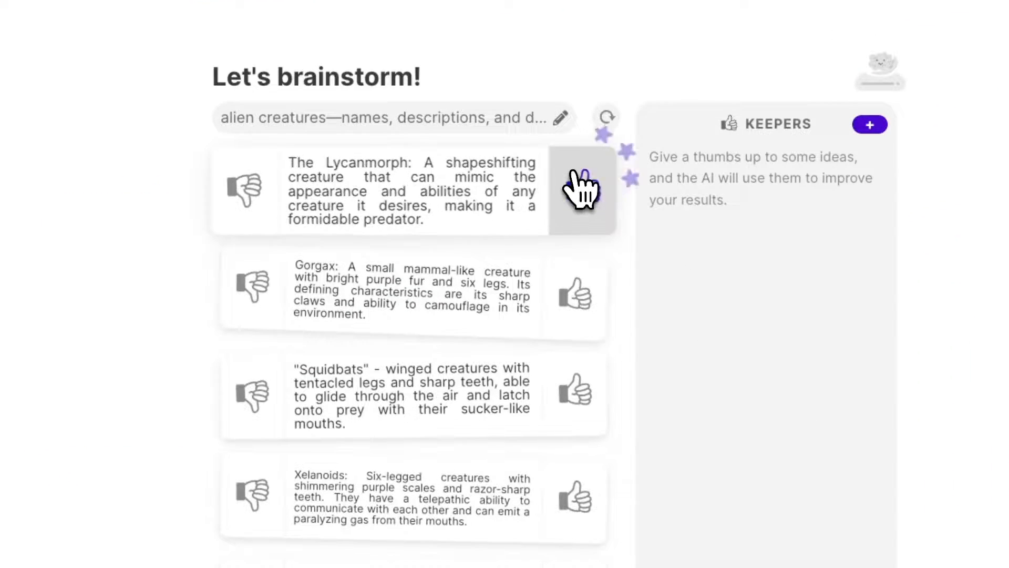
pyautogui.click(578, 189)
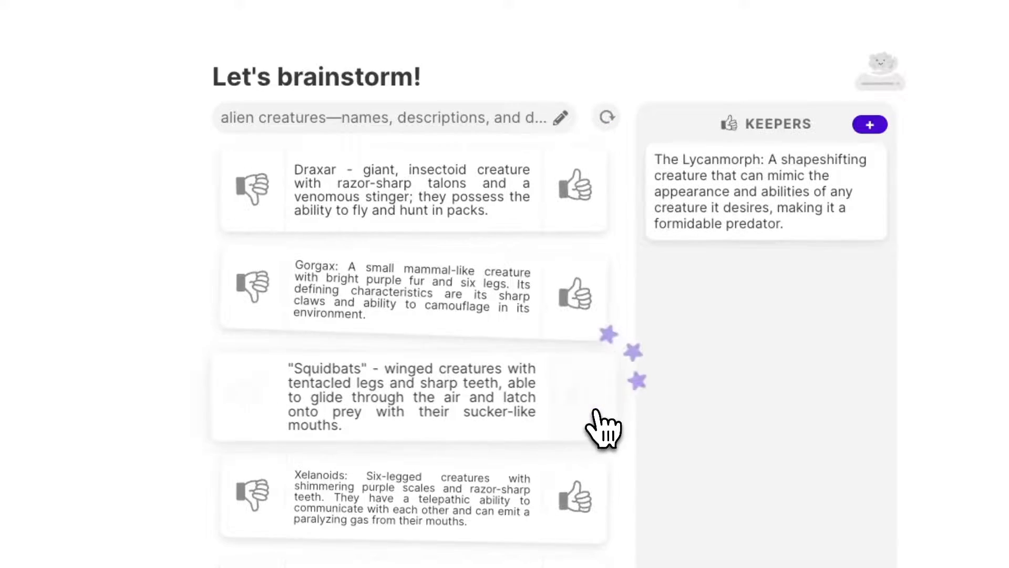
pyautogui.click(574, 393)
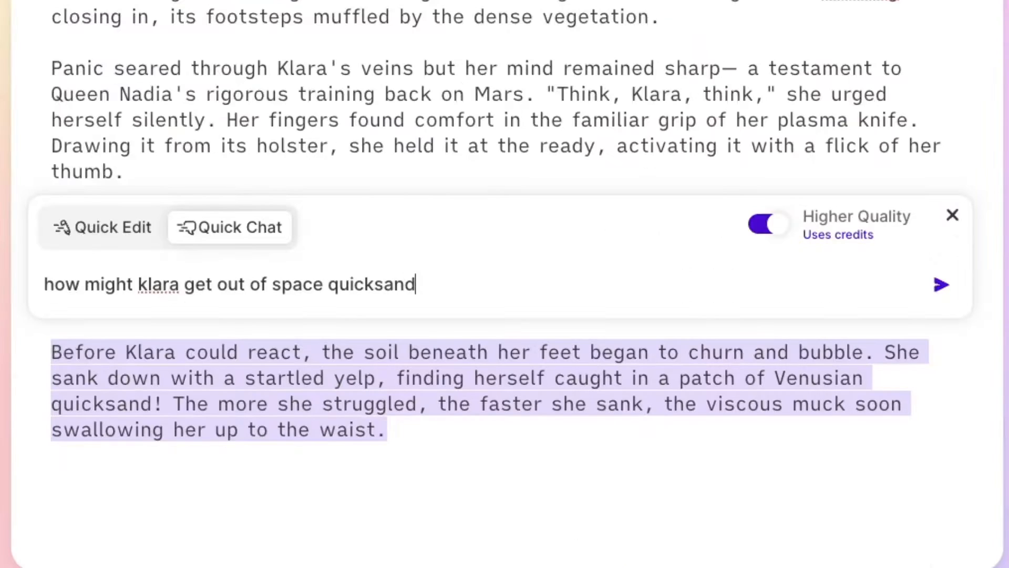
# Send the Quick Chat question about how Klara escapes the Venusian quicksand.
pyautogui.click(942, 285)
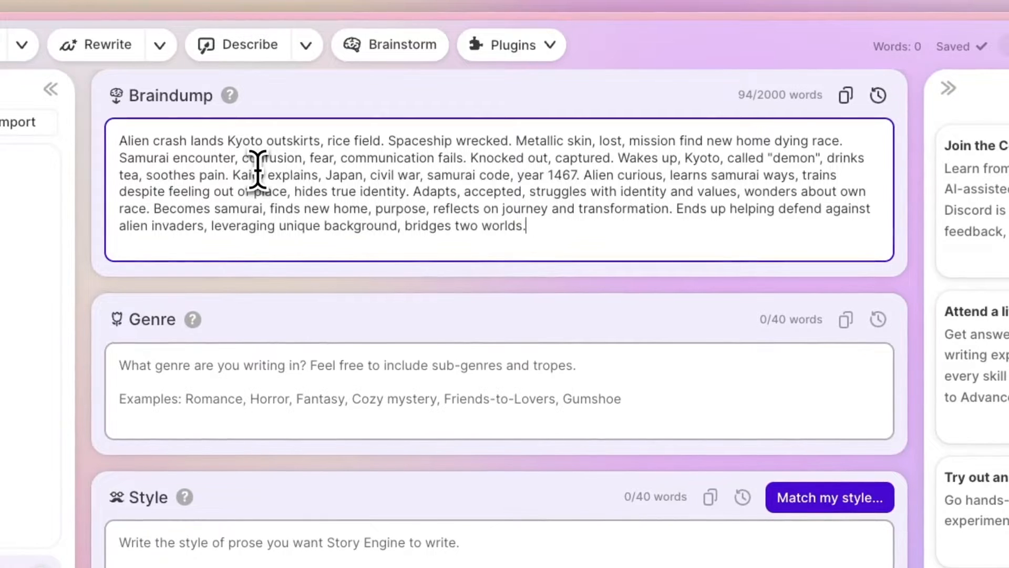
# Scroll down through the Braindump notes about the alien samurai near Kyoto.
pyautogui.scroll(-3)
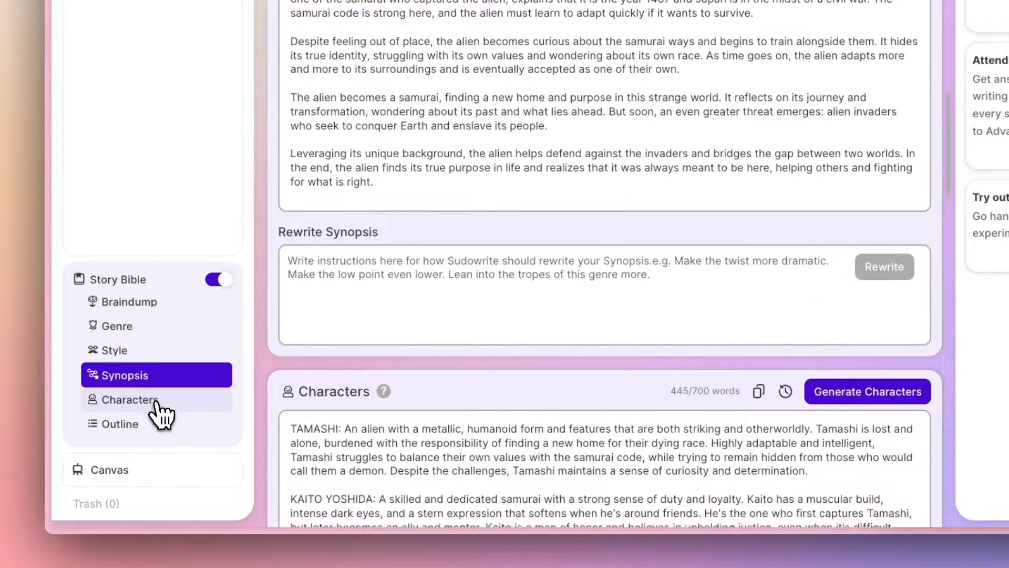
# Review the Tamashi and Kaito Yoshida profiles, then generate Chapter 1 prose from the beats.
pyautogui.click(122, 423)
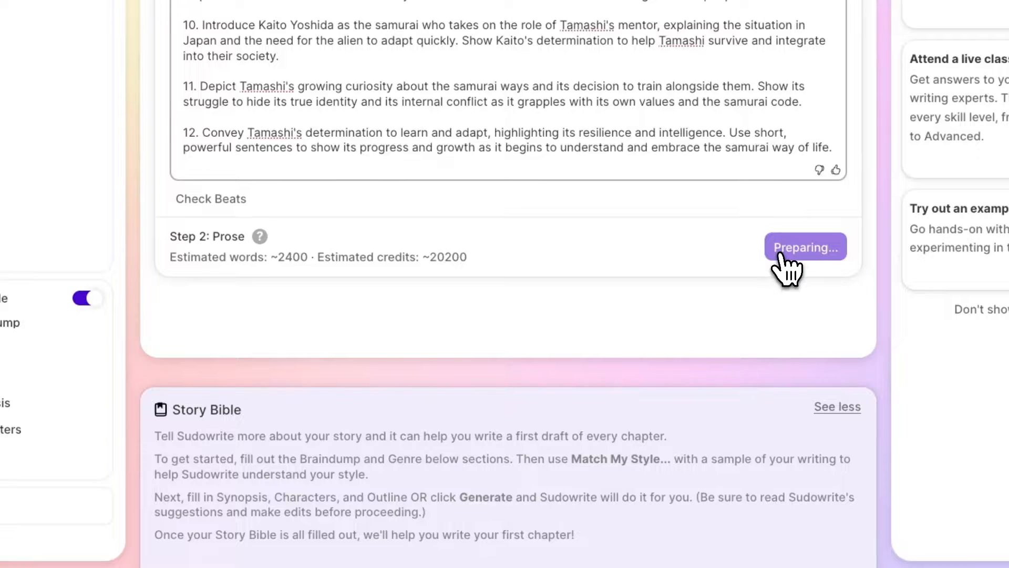
pyautogui.click(806, 246)
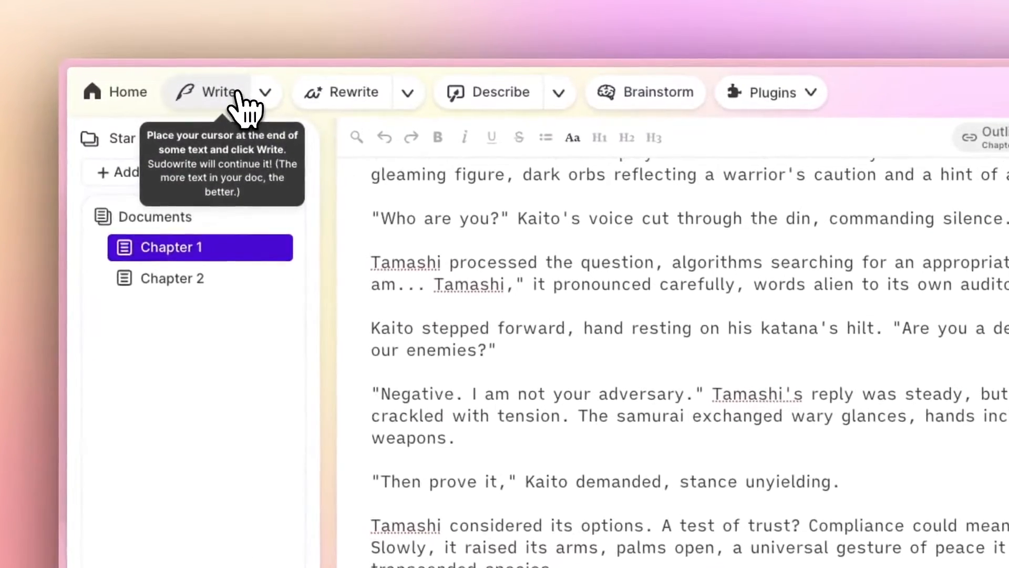
# Extend Chapter 1 with AI text and accept a show-don't-tell rewrite of the palpable-tension paragraph.
pyautogui.click(215, 91)
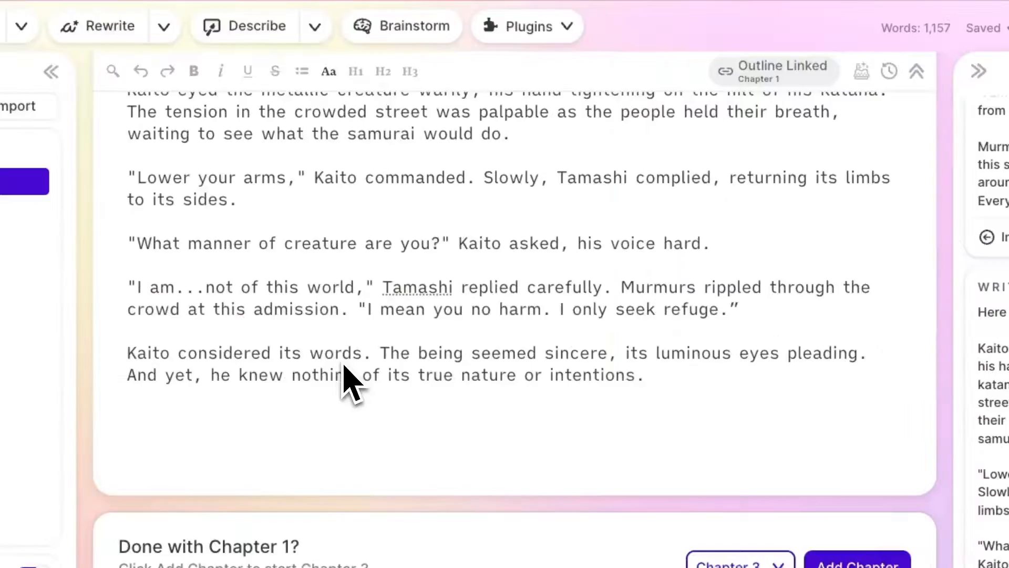
pyautogui.moveTo(127, 353); pyautogui.dragTo(642, 375)
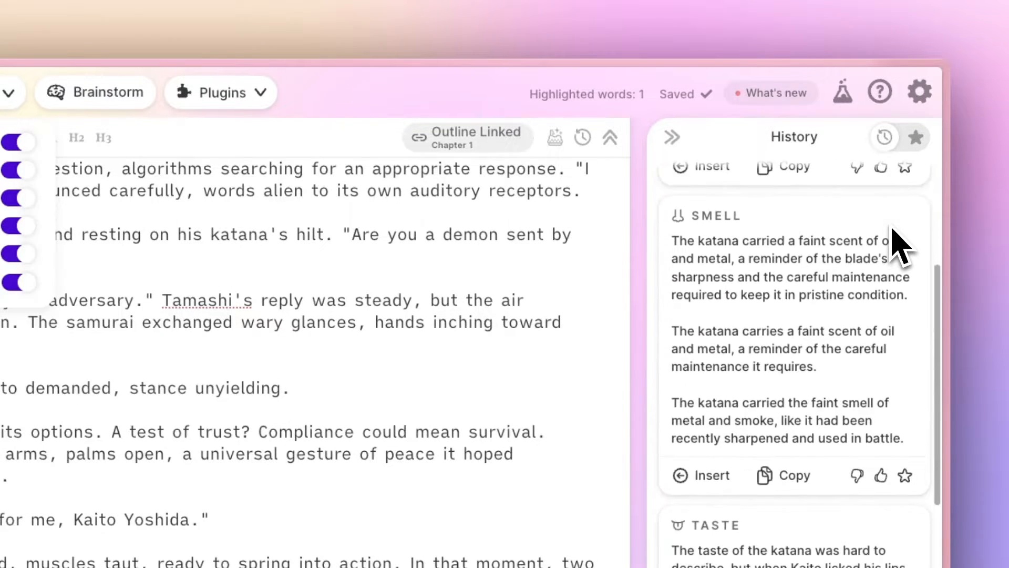
pyautogui.click(802, 242)
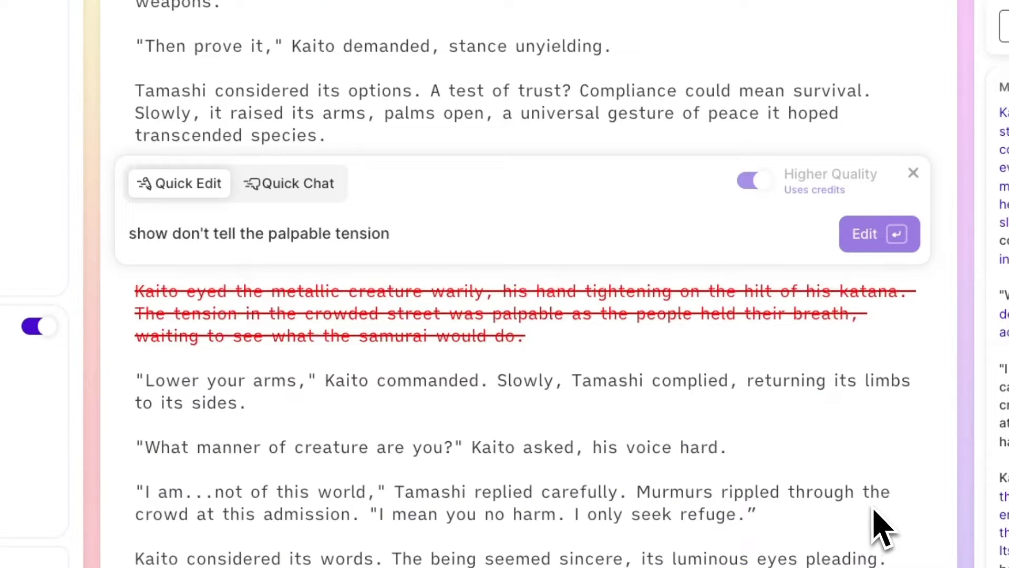
pyautogui.click(879, 234)
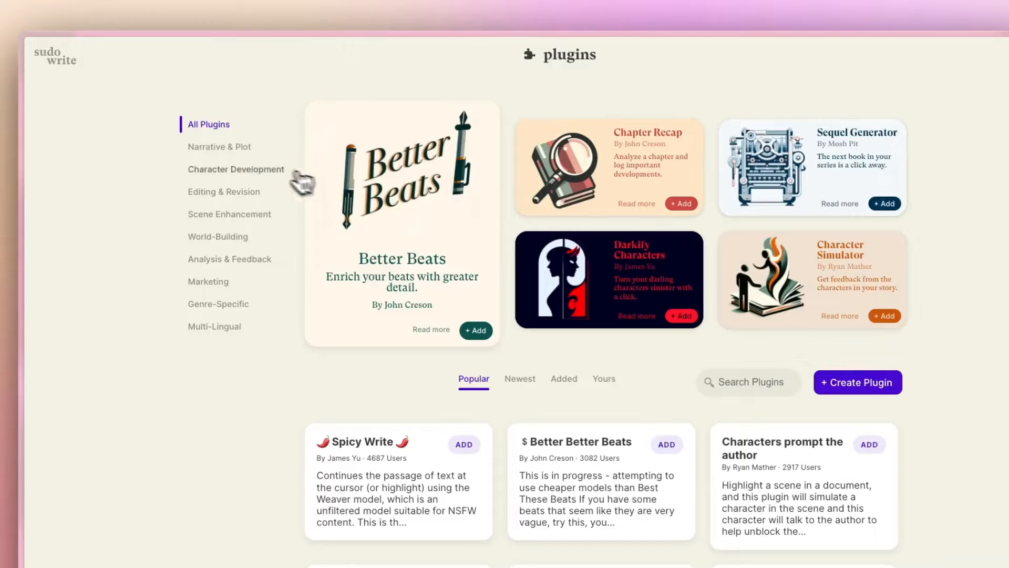
# Filter plugins to Analysis & Feedback and search the directory for 'query'.
pyautogui.click(229, 258)
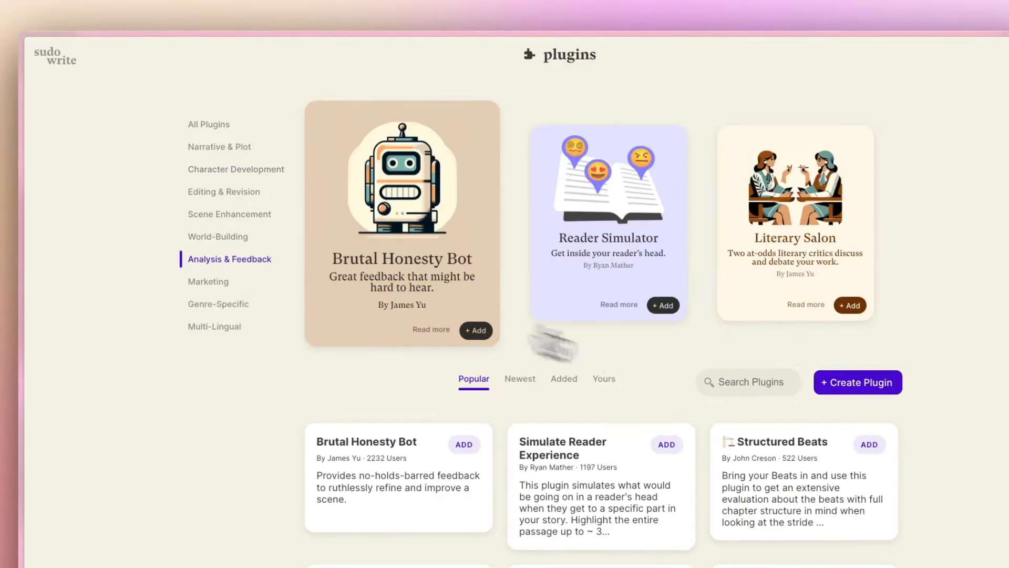
pyautogui.write('query')
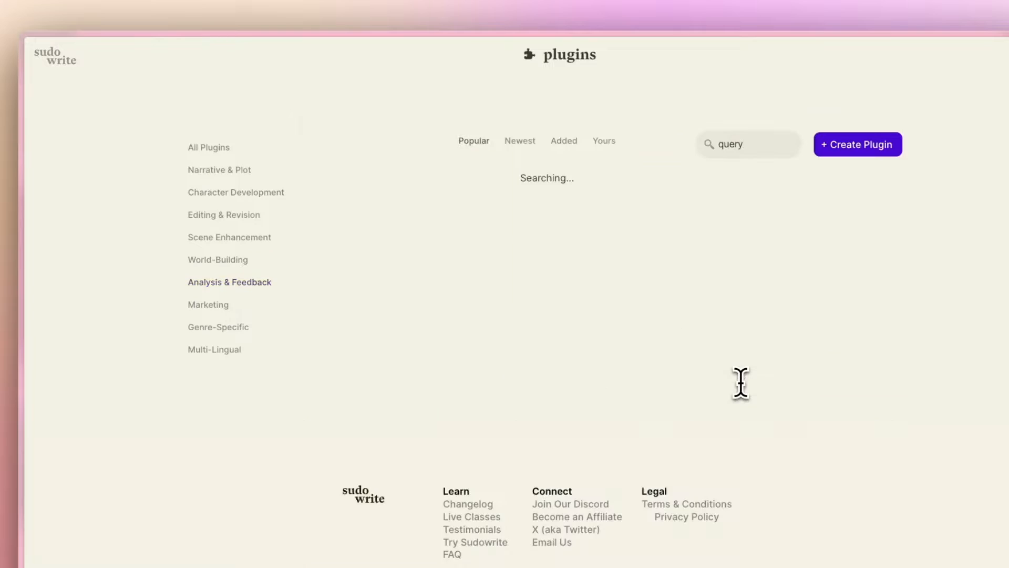